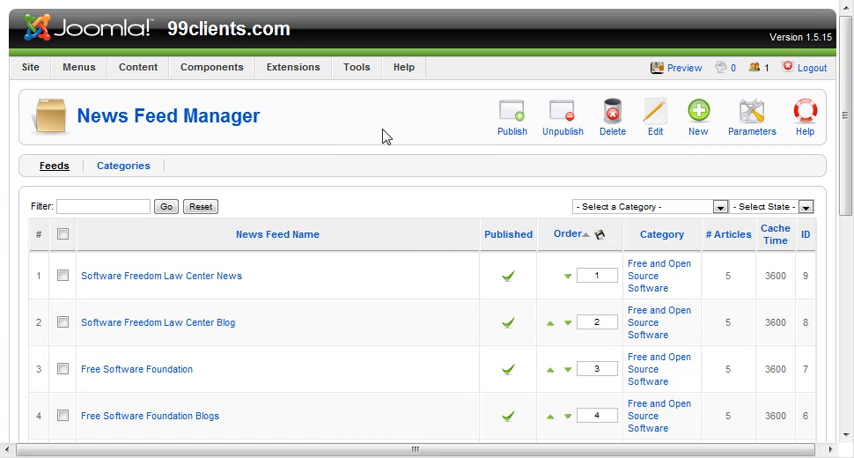
mouse_move(371, 131)
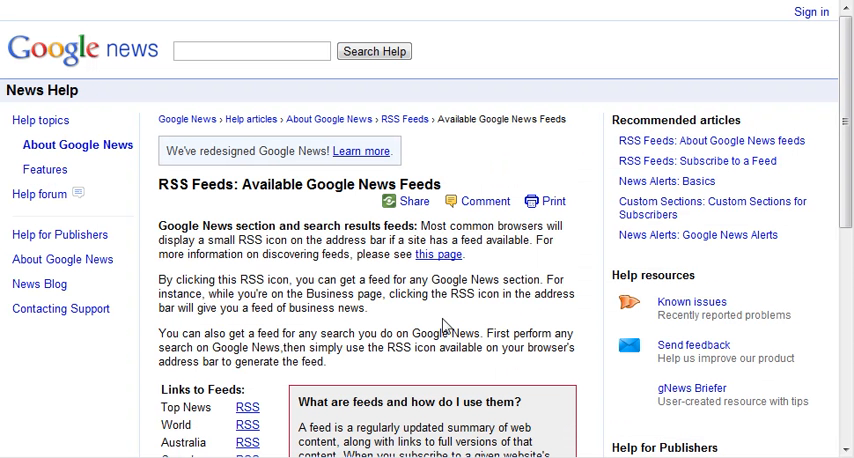
Scroll through the feeds list, then open the Main Menu's list of menu items
scroll("down", 3)
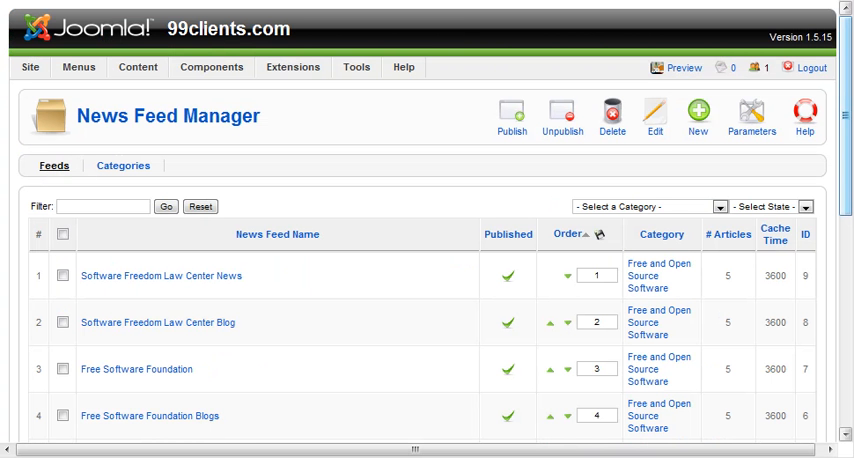
scroll("down", 3)
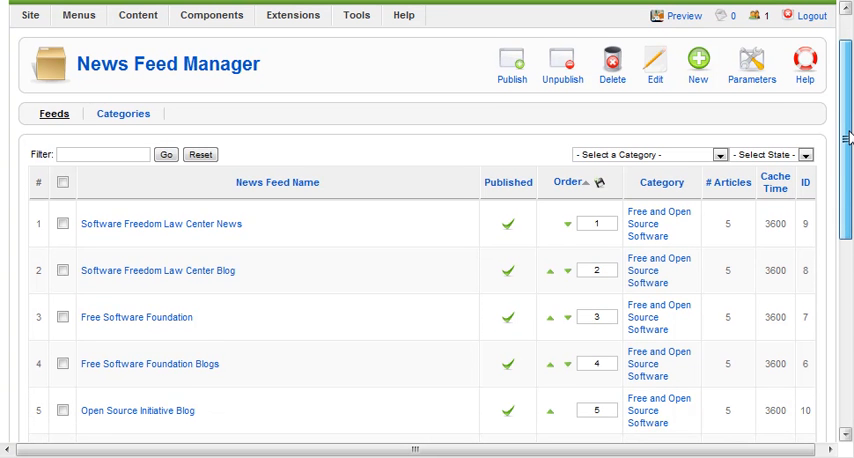
scroll("down", 3)
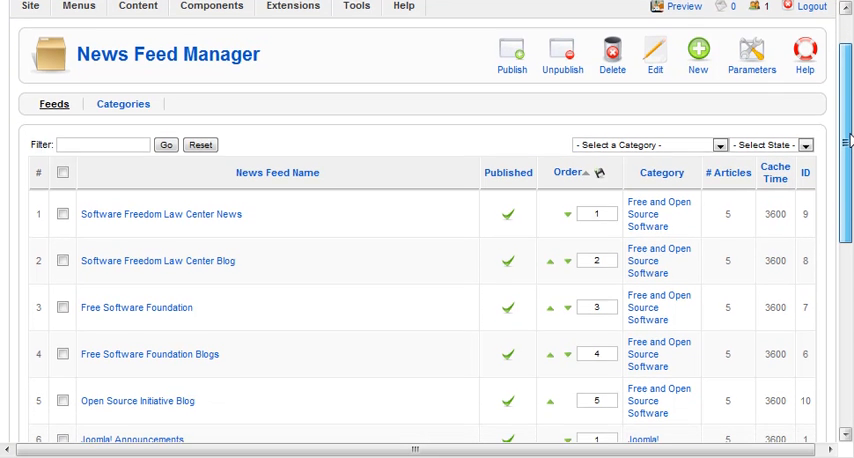
scroll("up", 3)
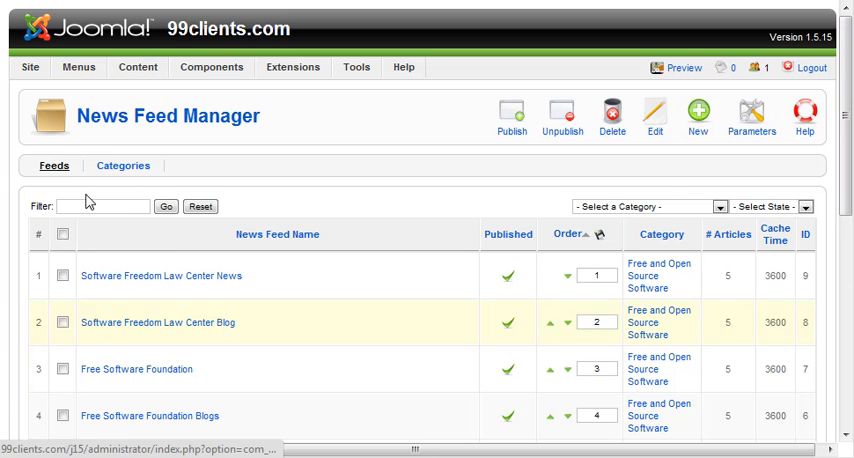
left_click(63, 66)
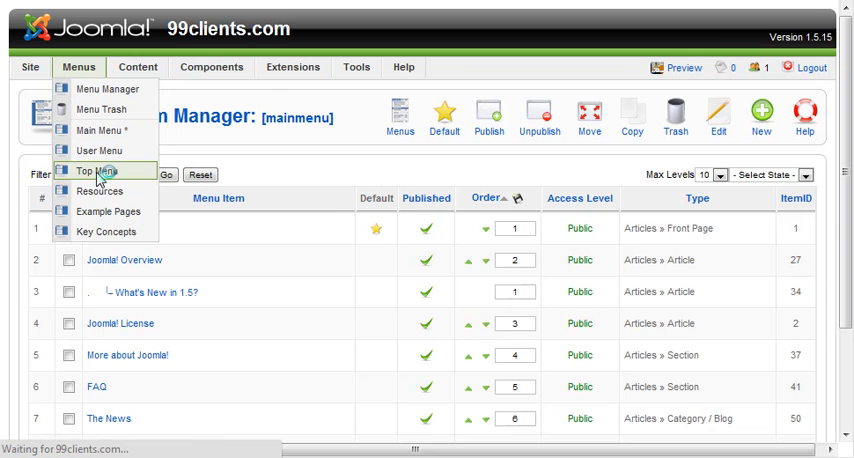
Start a new Top Menu item and expand the News Feeds types under Internal Link
left_click(95, 176)
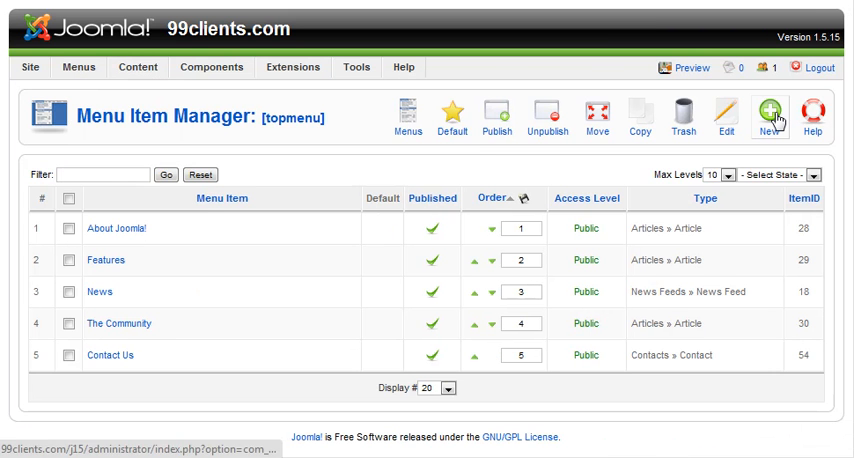
left_click(774, 108)
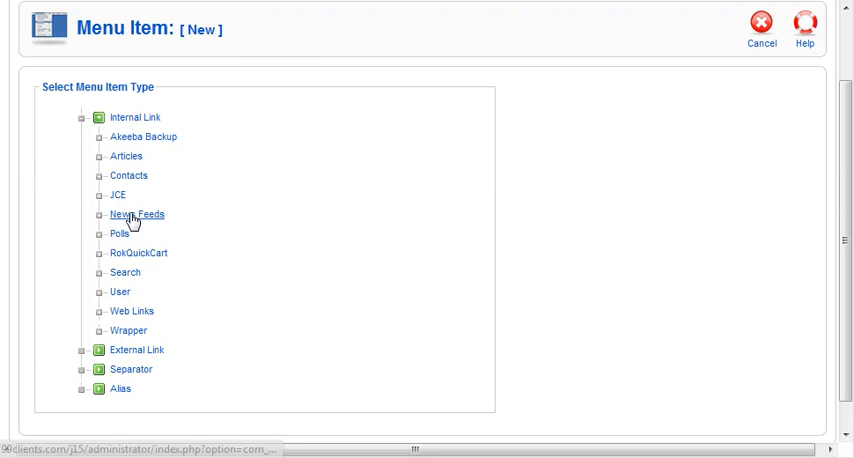
left_click(136, 214)
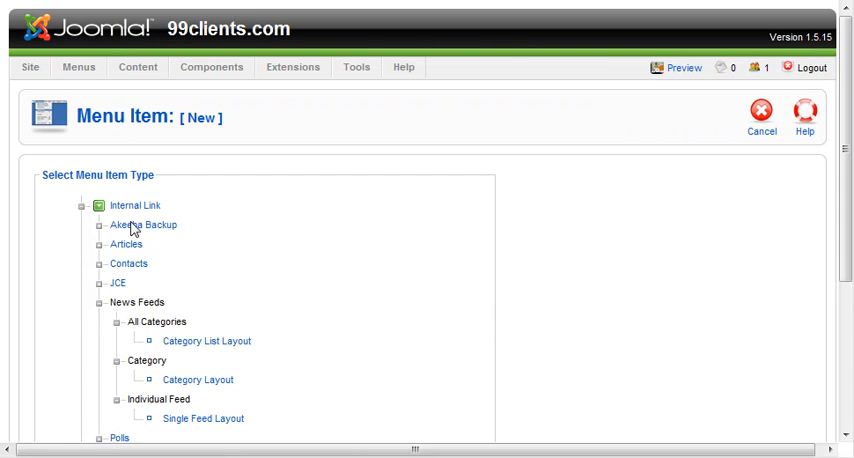
scroll("down", 3)
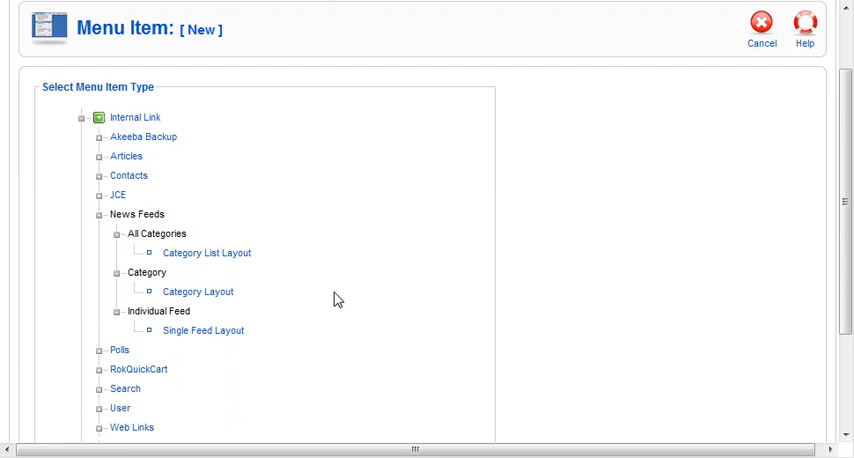
mouse_move(220, 253)
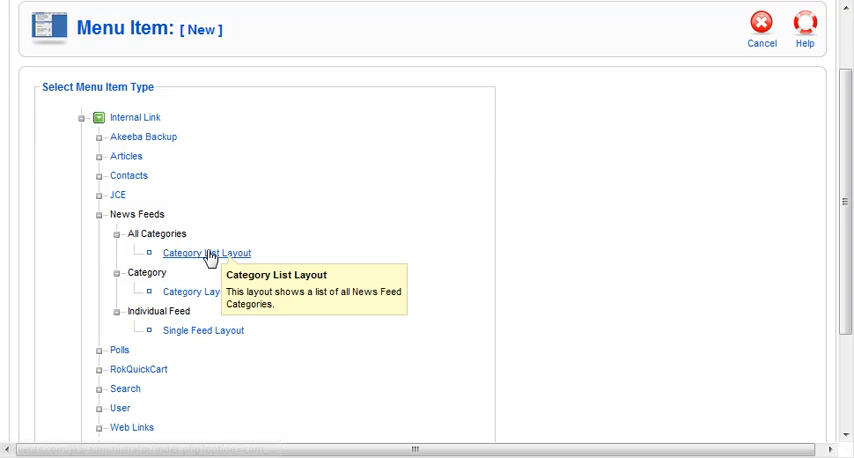
Choose the News Feeds Category List Layout and title the new item 'Feeds'
left_click(205, 251)
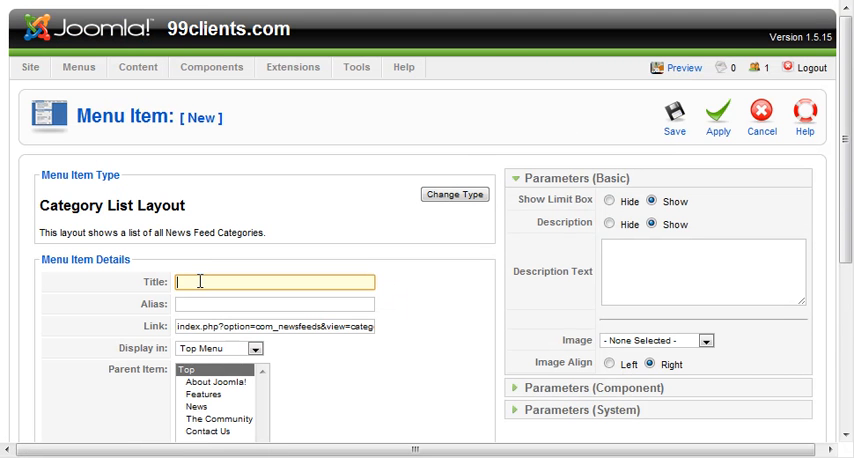
type("Feeds")
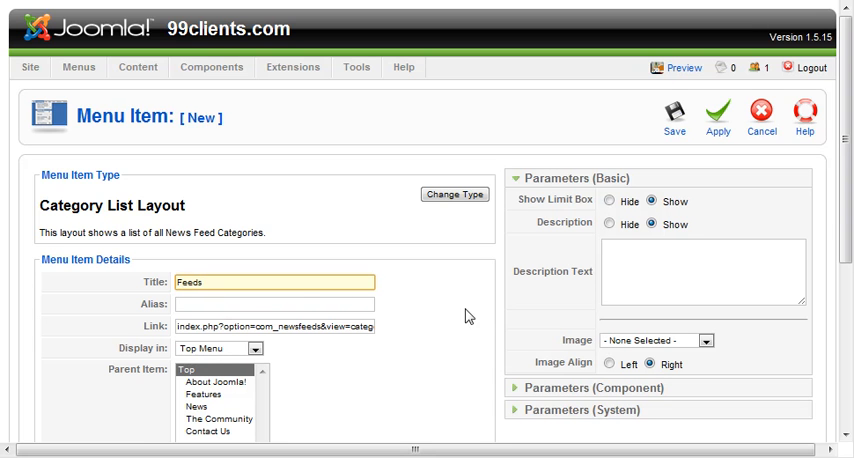
scroll("down", 3)
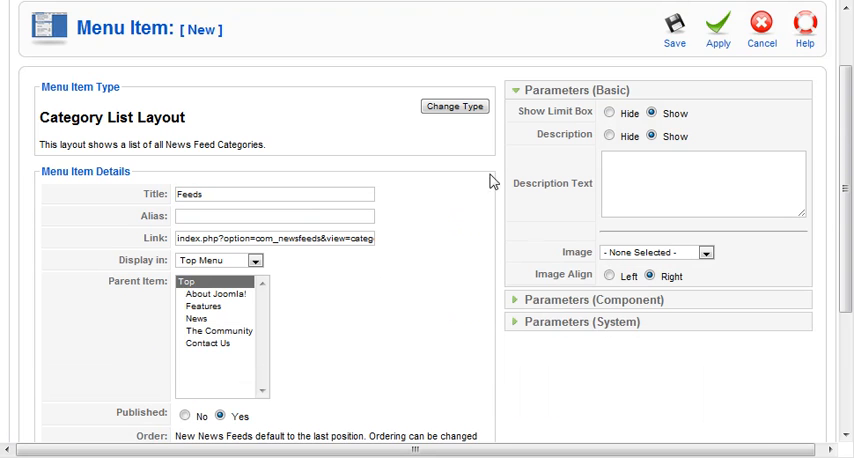
mouse_move(565, 120)
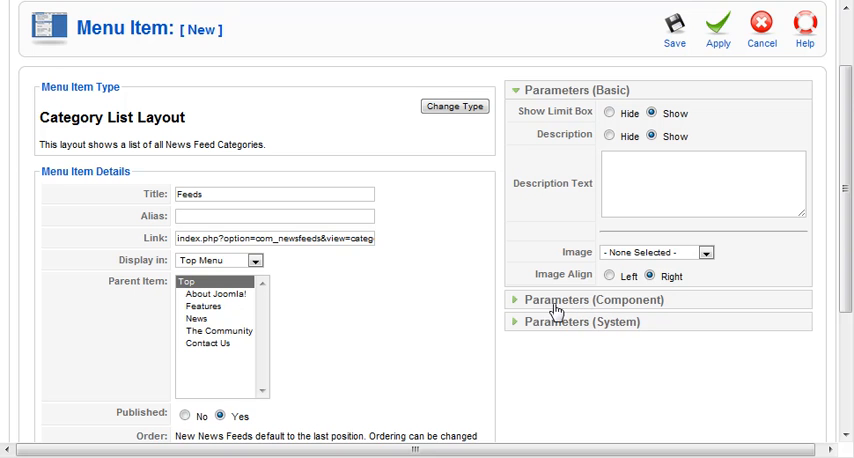
scroll("down", 3)
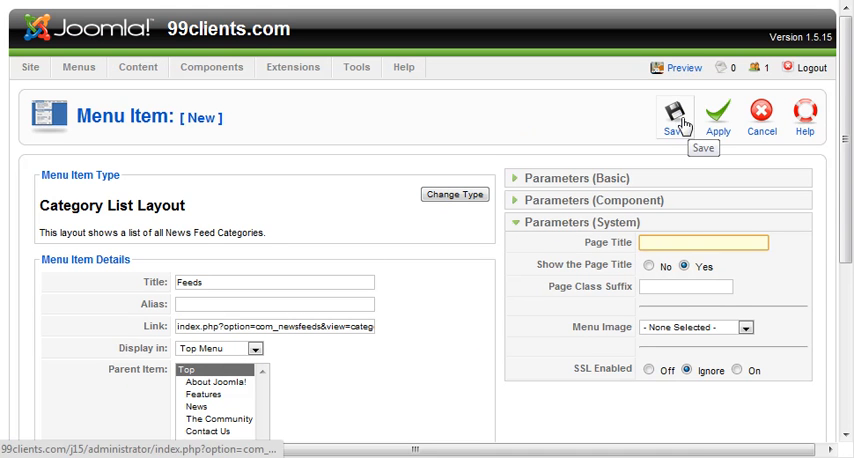
Save the Feeds item and open its page from the front-end site's top menu
left_click(674, 114)
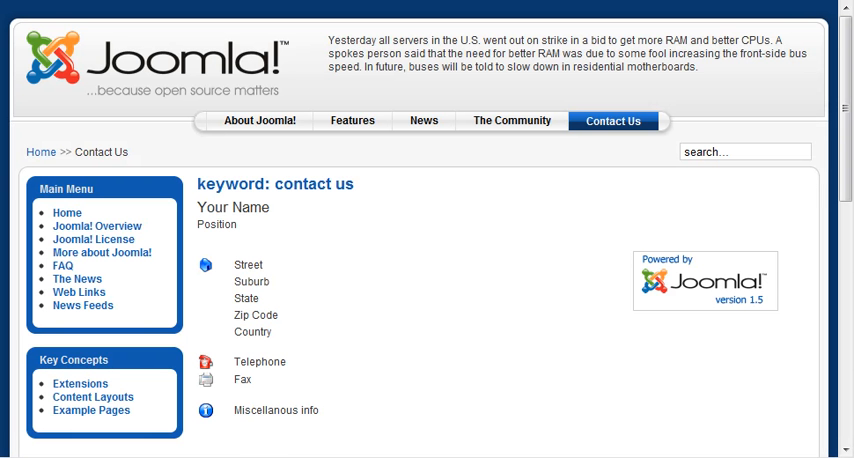
mouse_move(41, 159)
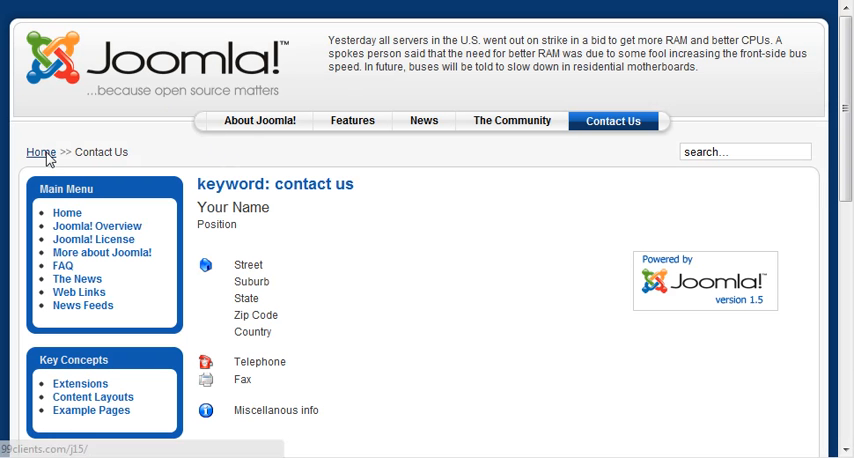
left_click(38, 152)
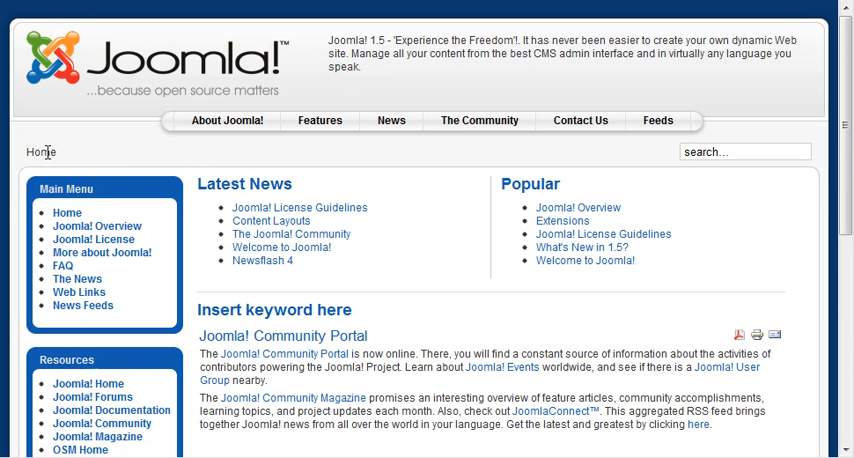
left_click(657, 120)
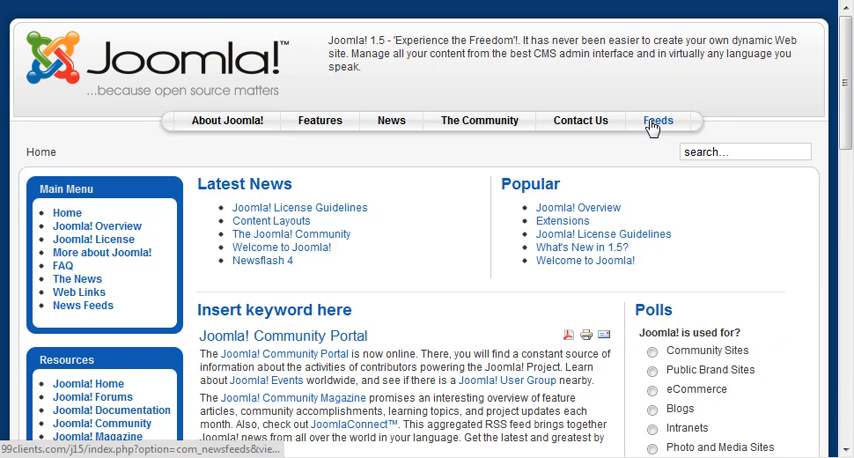
left_click(664, 120)
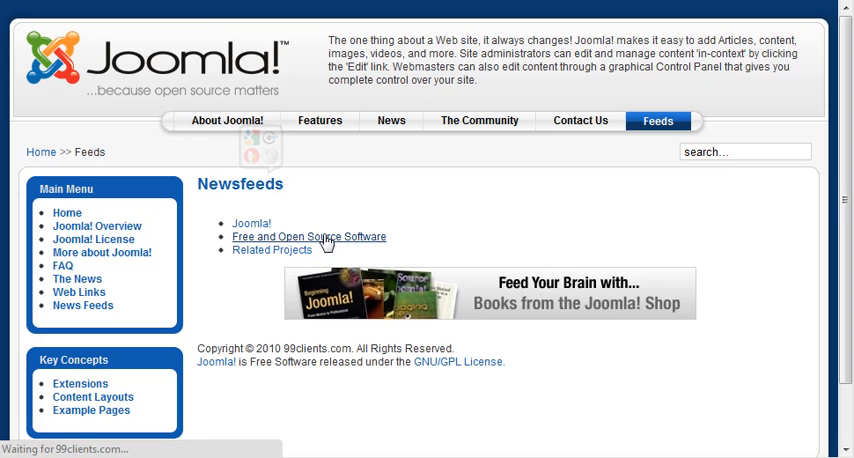
Browse Free and Open Source Software to Software Freedom Law Center News, then return to the administrator
left_click(308, 236)
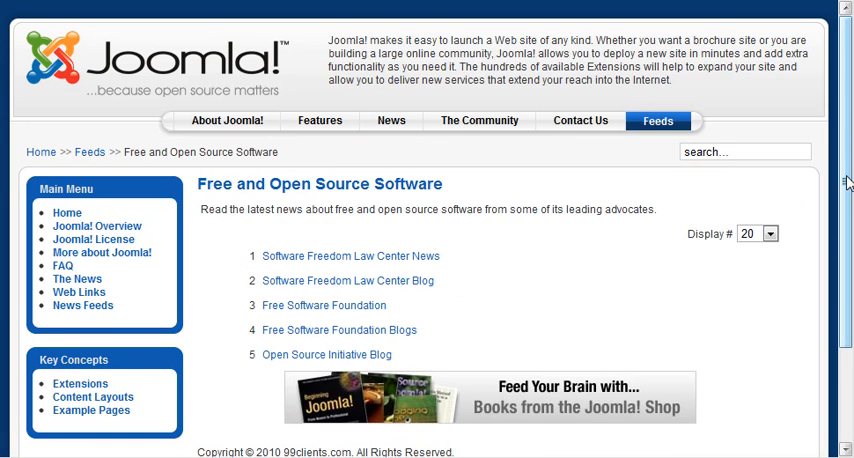
scroll("down", 3)
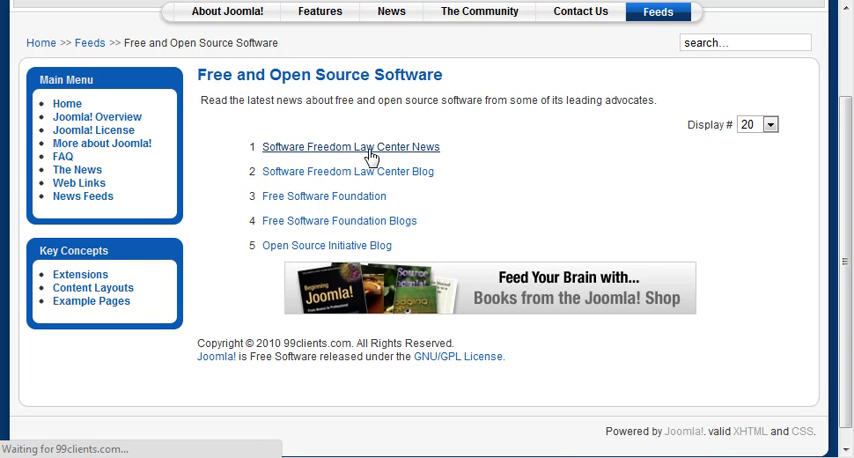
left_click(350, 147)
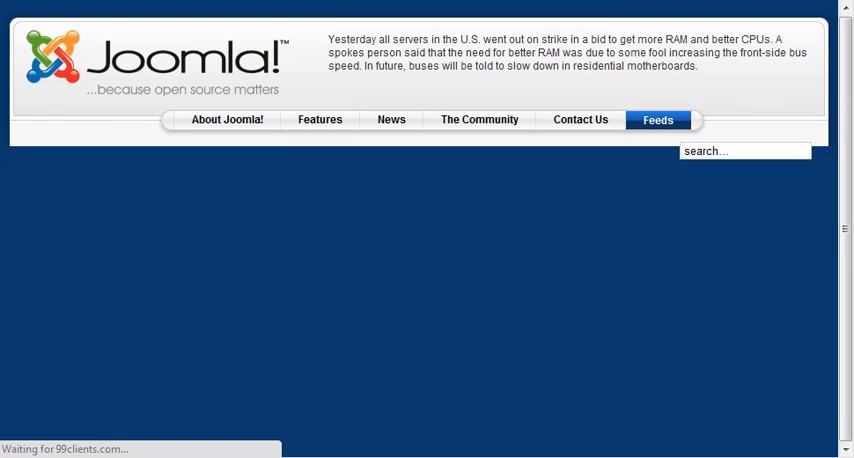
left_click(657, 120)
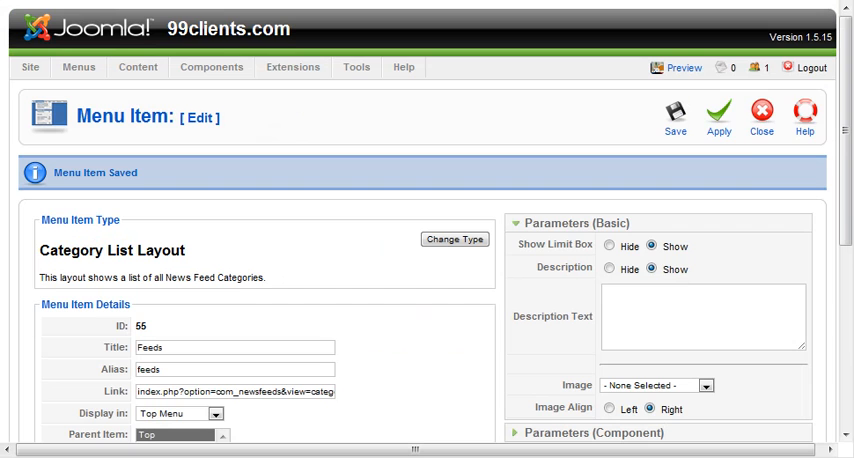
Close the Feeds item editor to return to the Top Menu item list
left_click(761, 113)
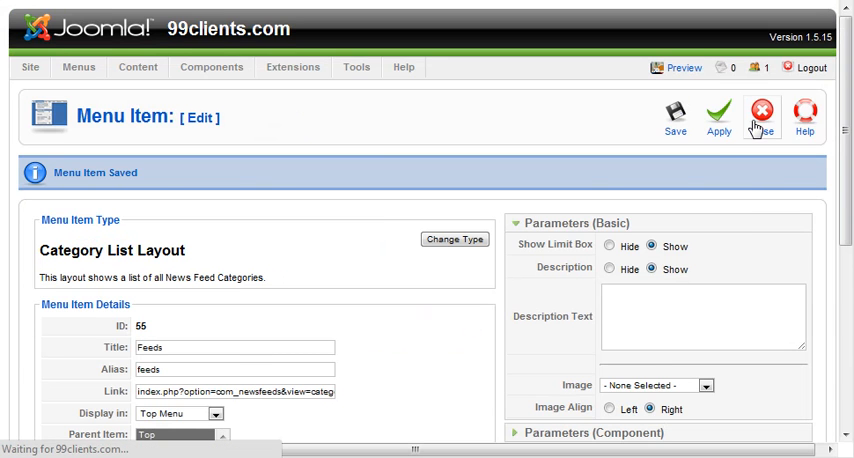
left_click(761, 115)
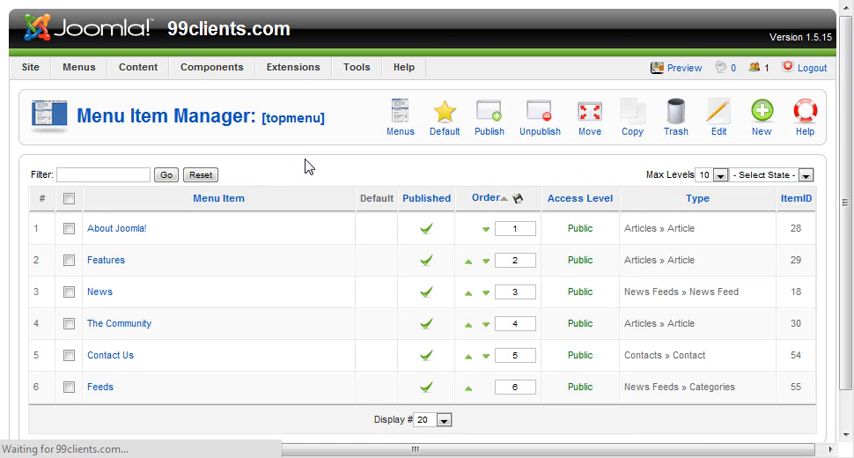
mouse_move(290, 193)
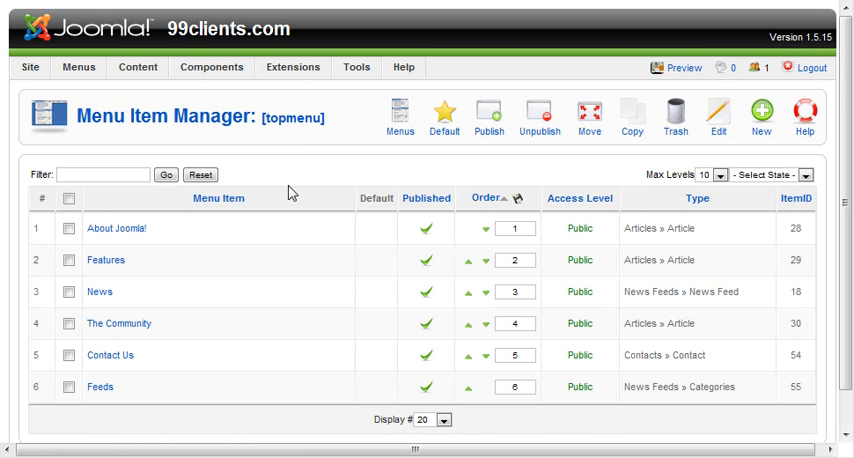